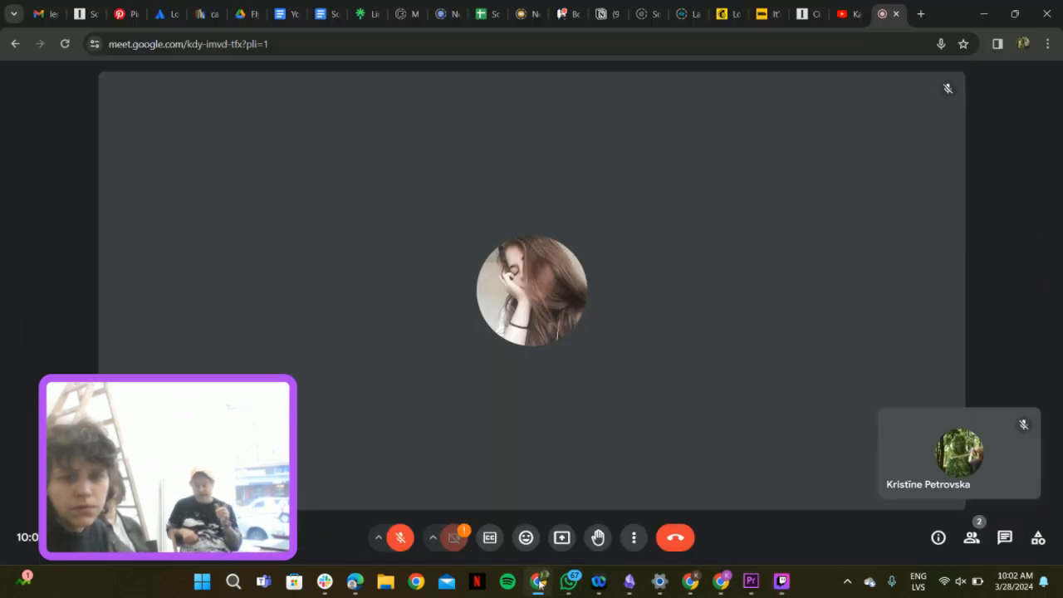
mouse_move(977, 345)
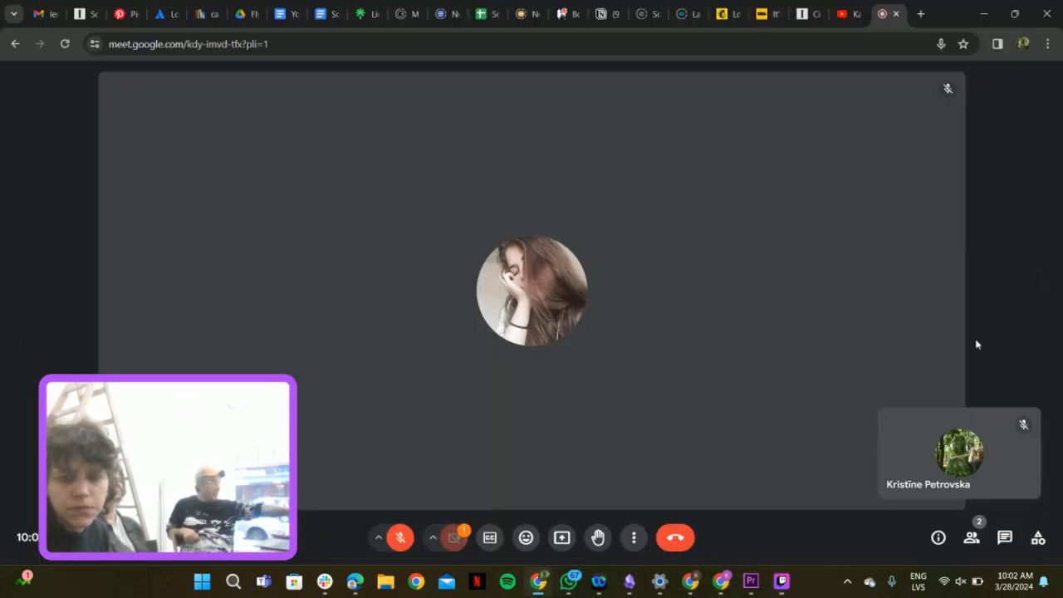
mouse_move(940, 358)
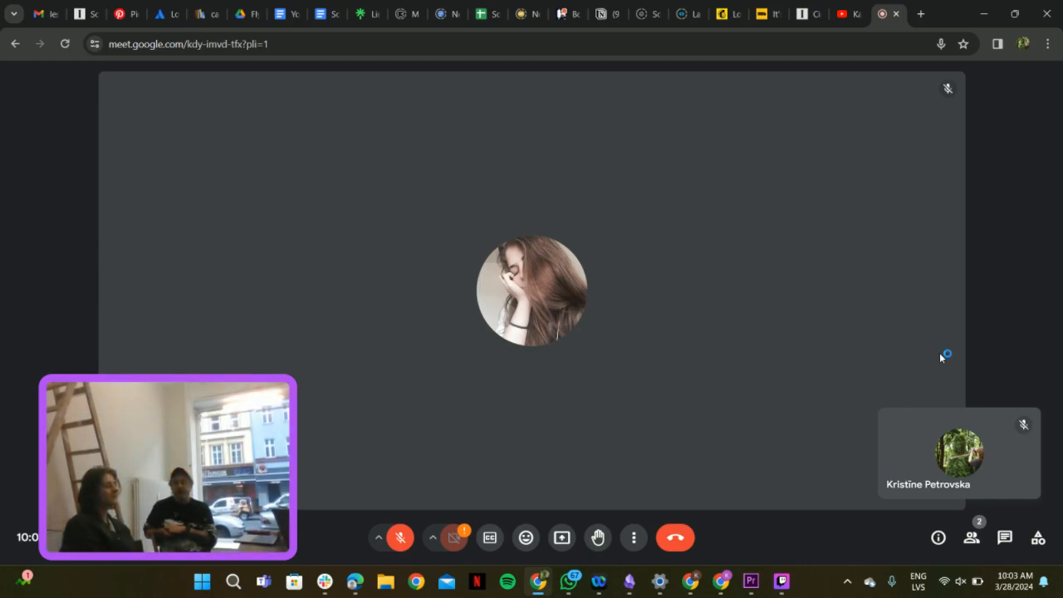
mouse_move(940, 358)
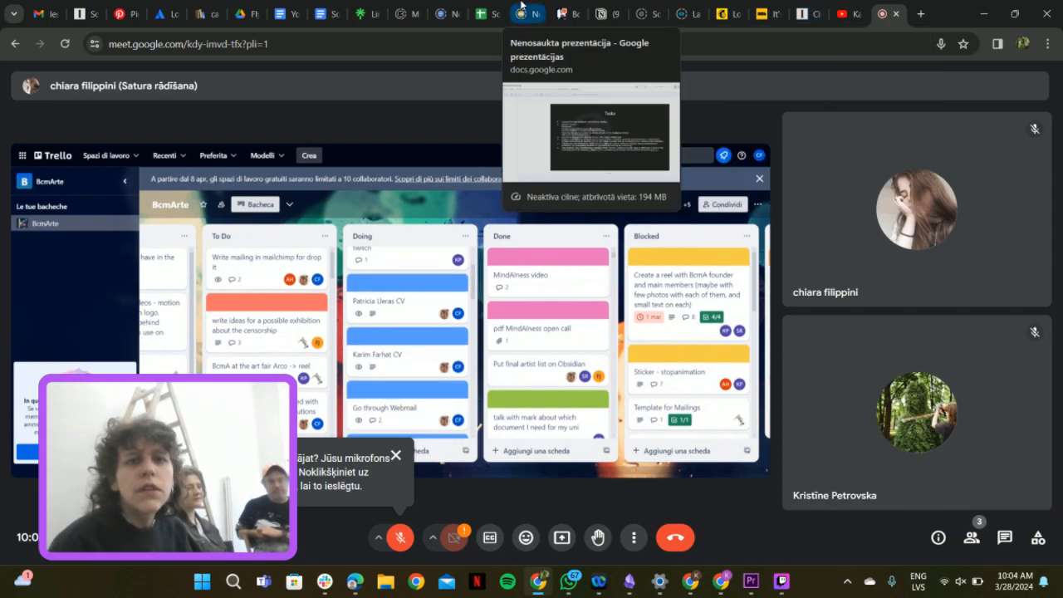
Step: On the BcmArte board, start a Doing card titled 'Chiaras introduction video'
left_click(685, 14)
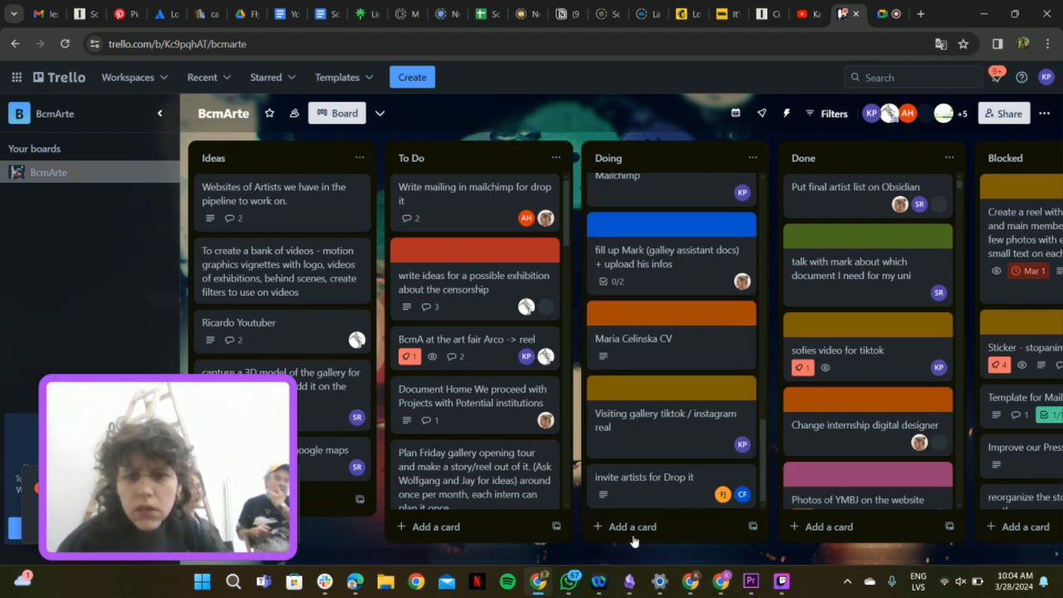
left_click(634, 526)
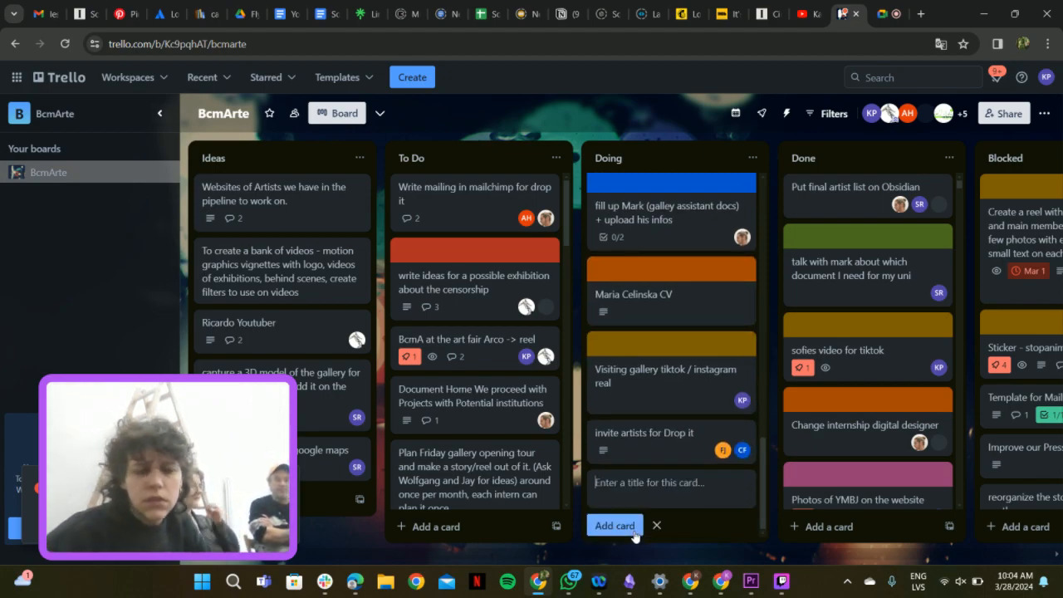
type("c")
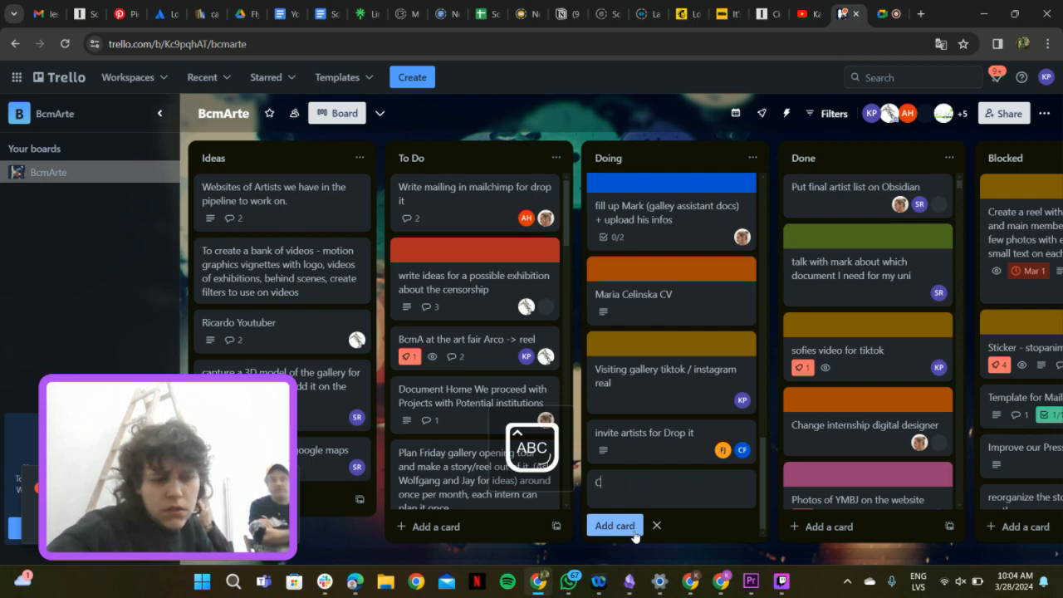
type("hiar")
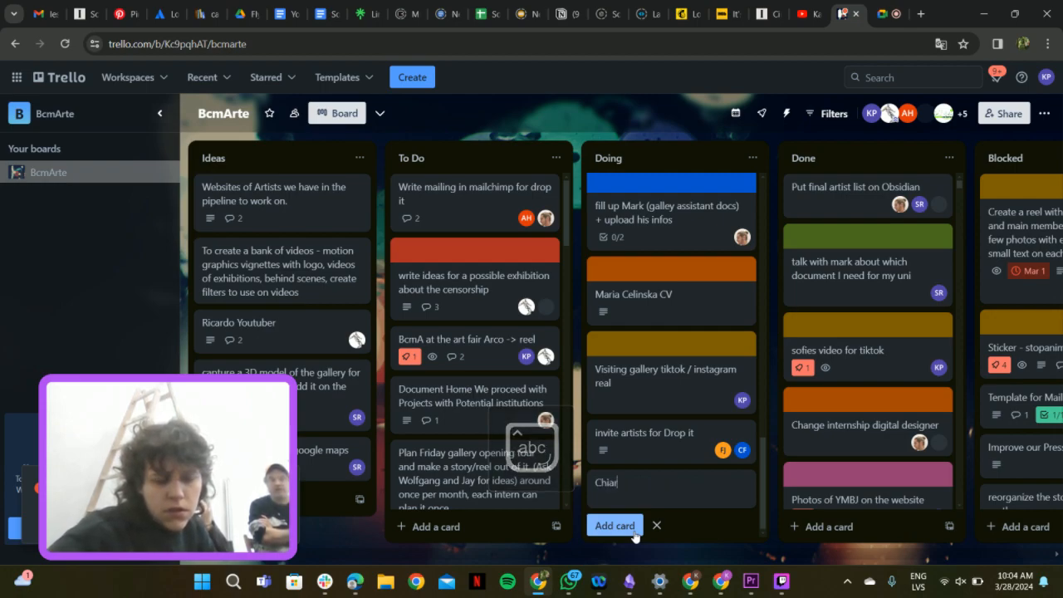
type("as")
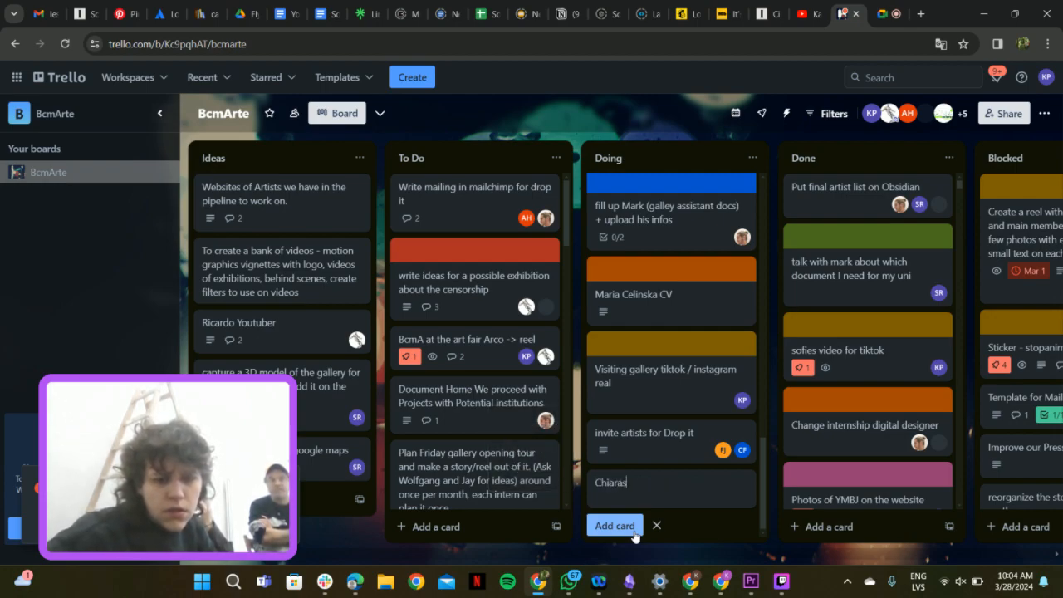
type("introduction")
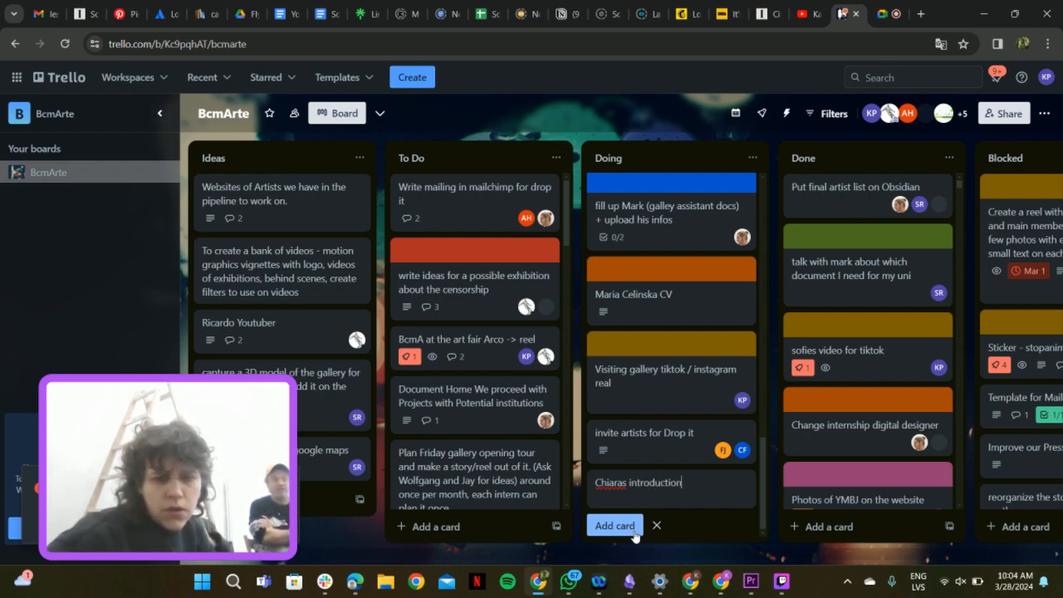
type("vi")
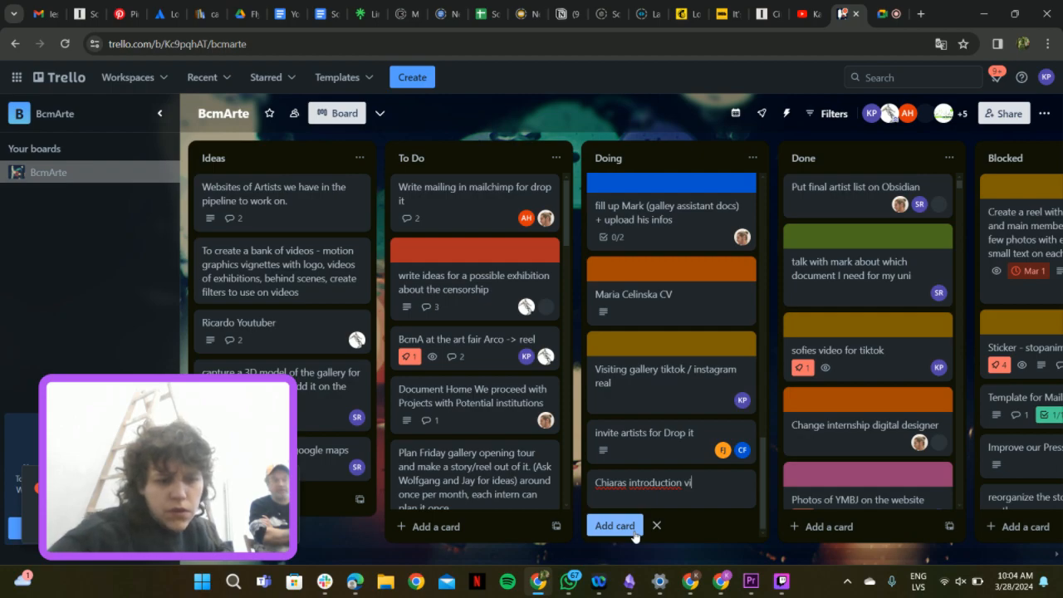
type("deo")
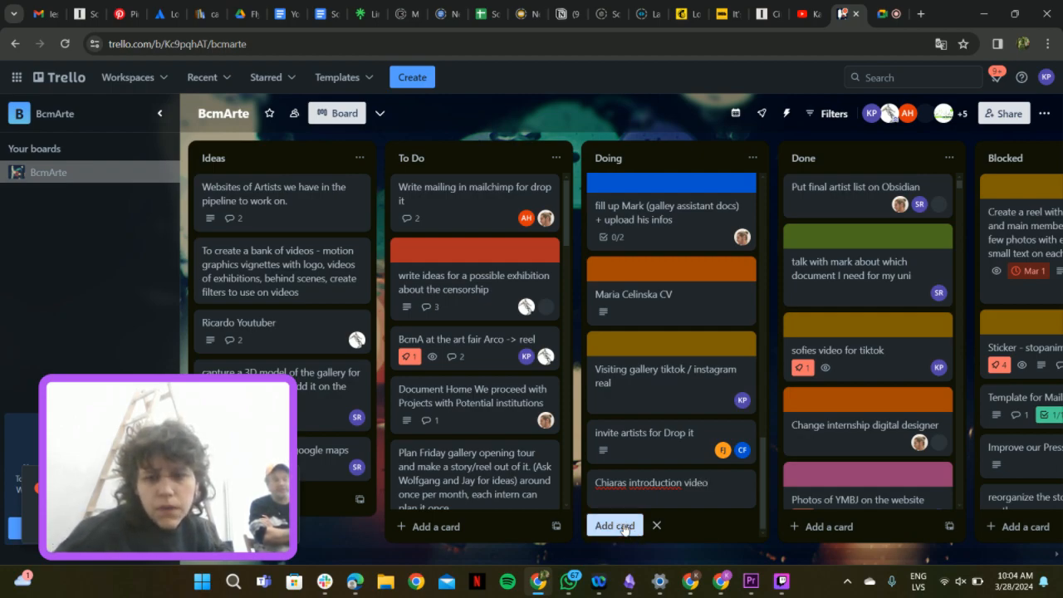
Step: Save the 'Chiaras introduction video' card in Doing and apply a yellow cover
left_click(614, 525)
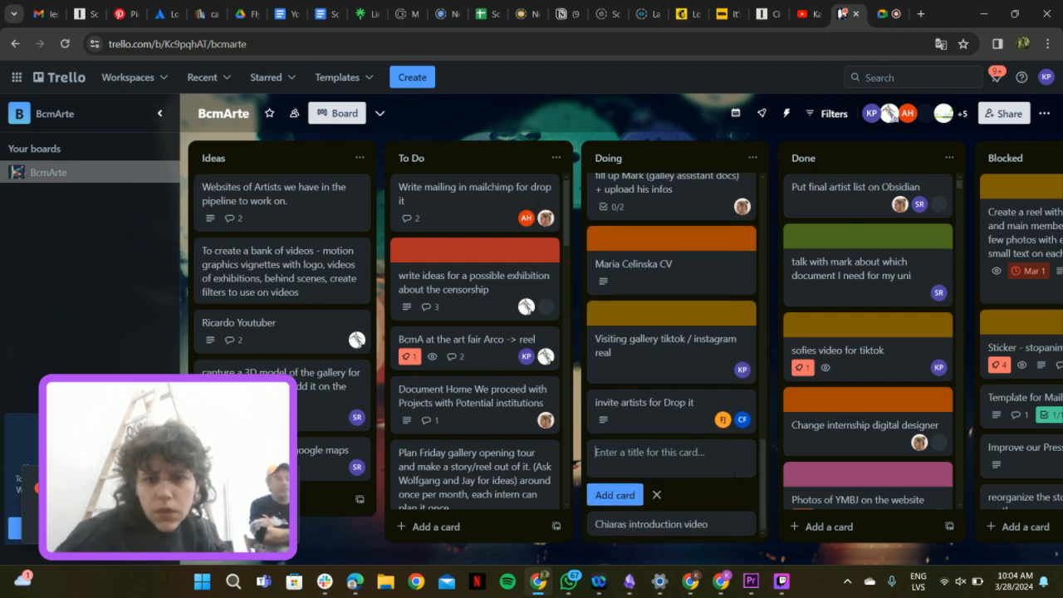
mouse_move(661, 527)
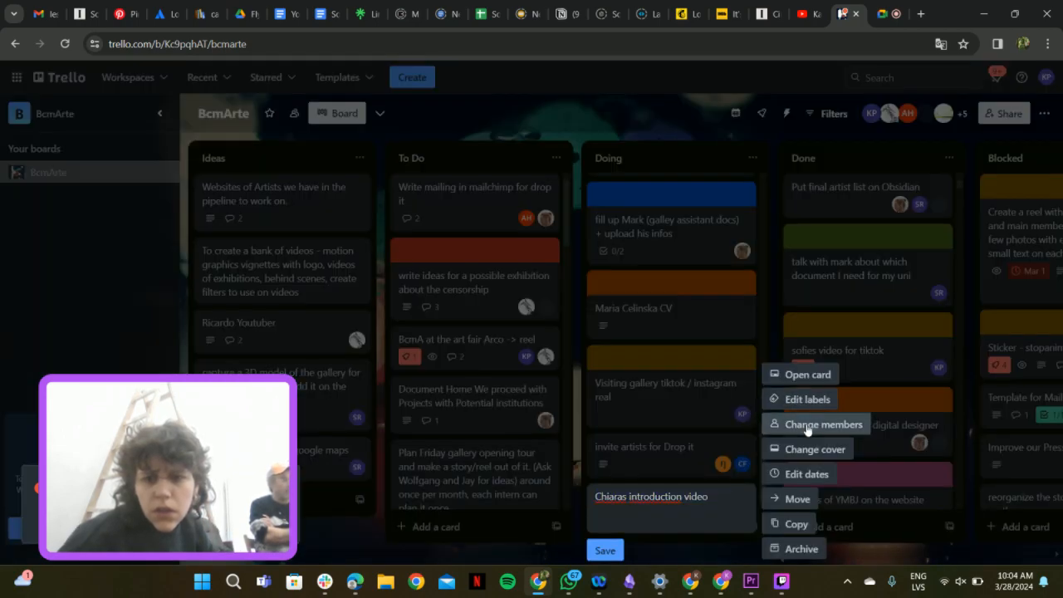
left_click(821, 424)
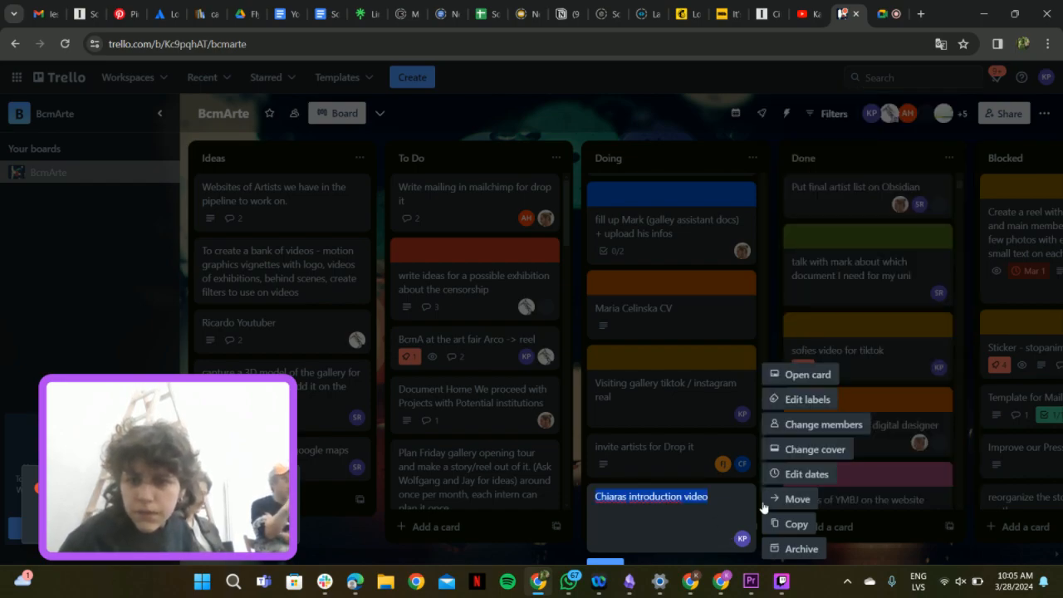
left_click(815, 448)
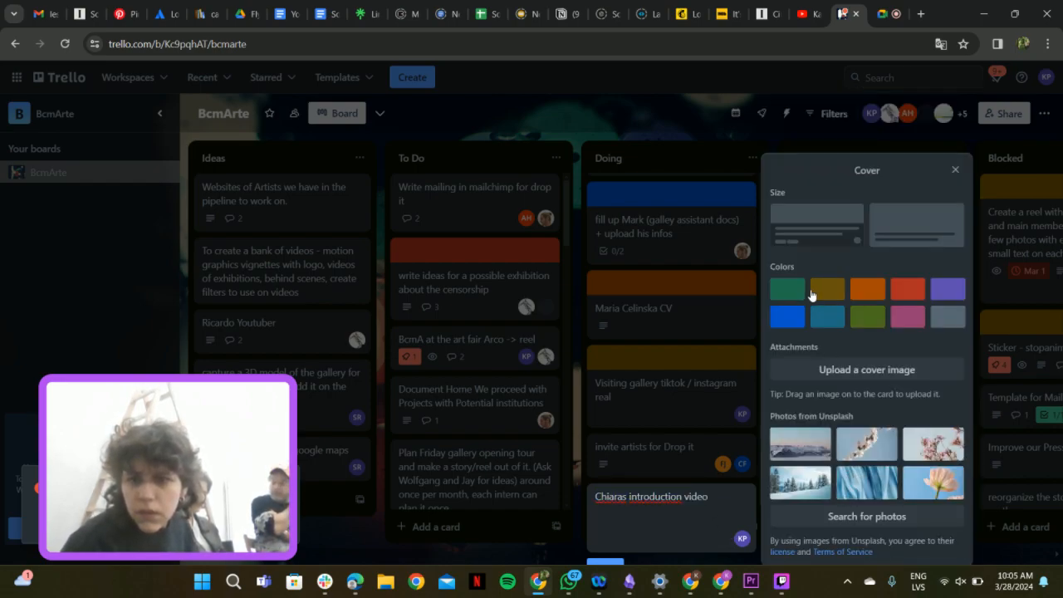
left_click(827, 288)
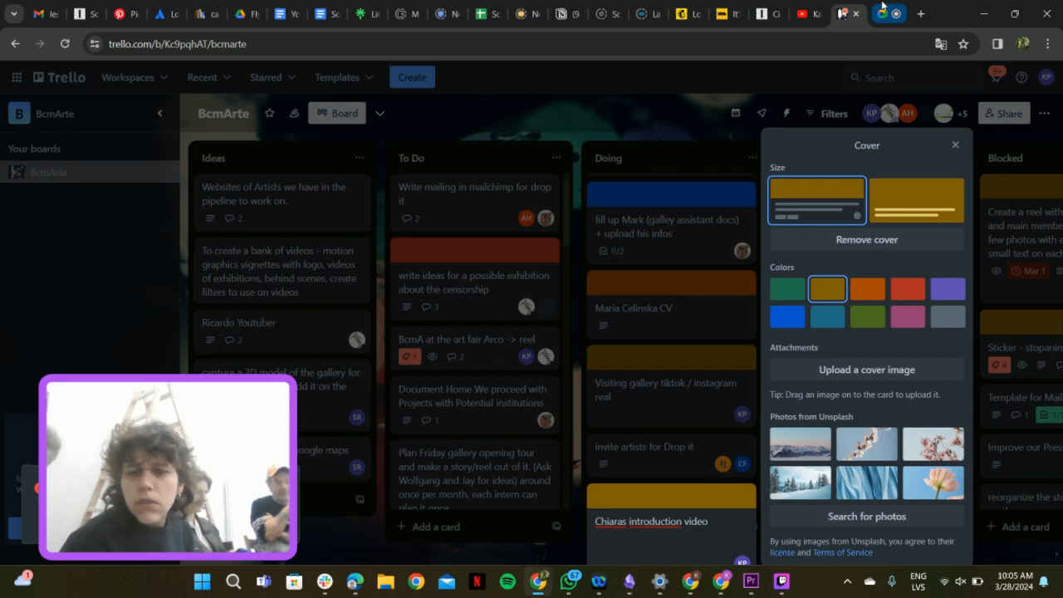
Step: Review the Slack chat about Chiara's intro video, then open arcads.ai
left_click(847, 14)
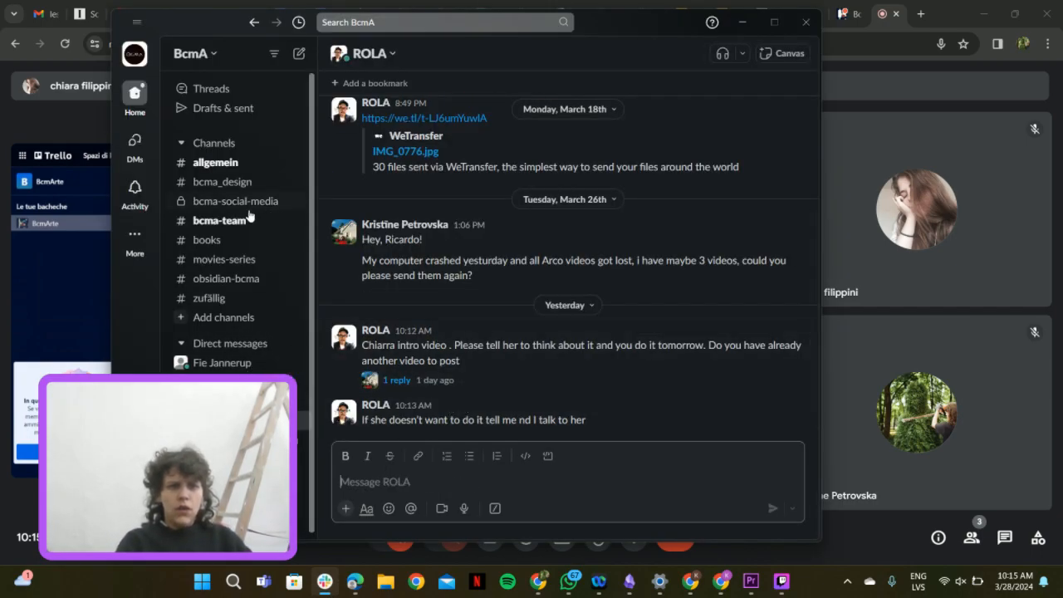
left_click(235, 200)
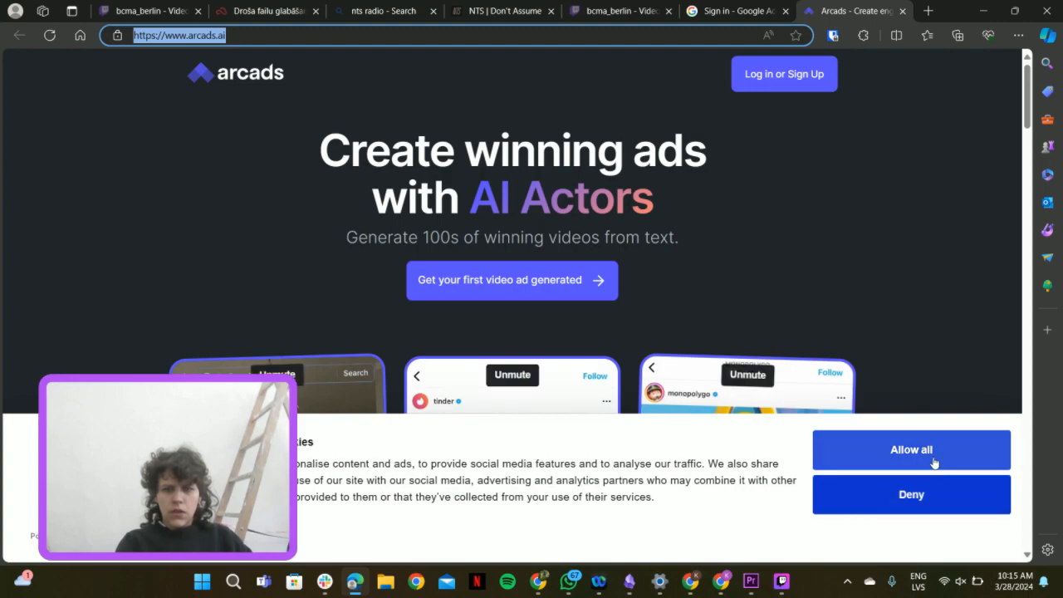
Step: Accept Arcads cookies and bring Slack's bcma-social-media channel to the front
left_click(910, 449)
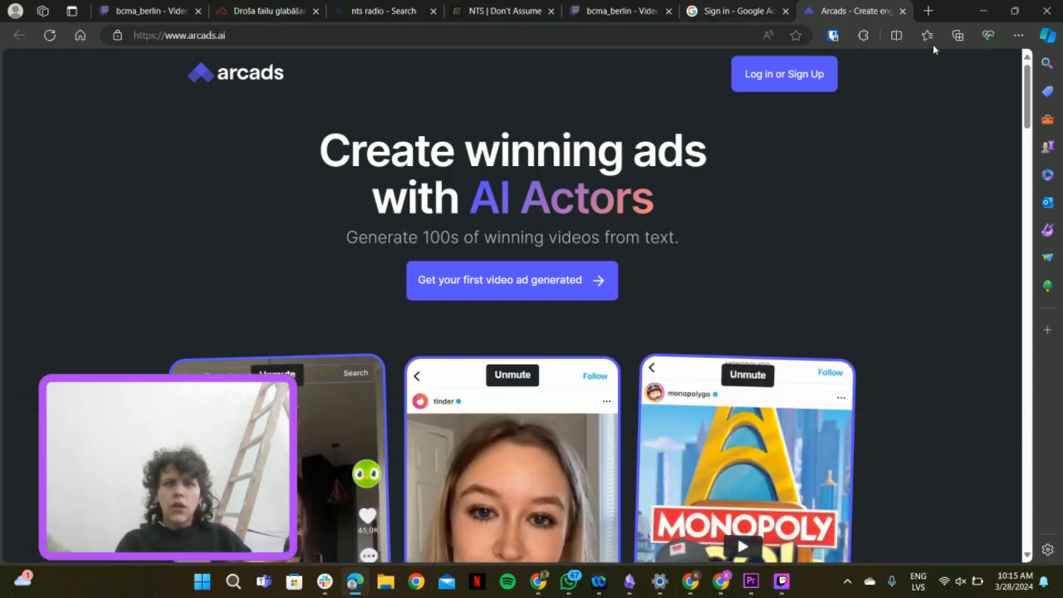
mouse_move(687, 220)
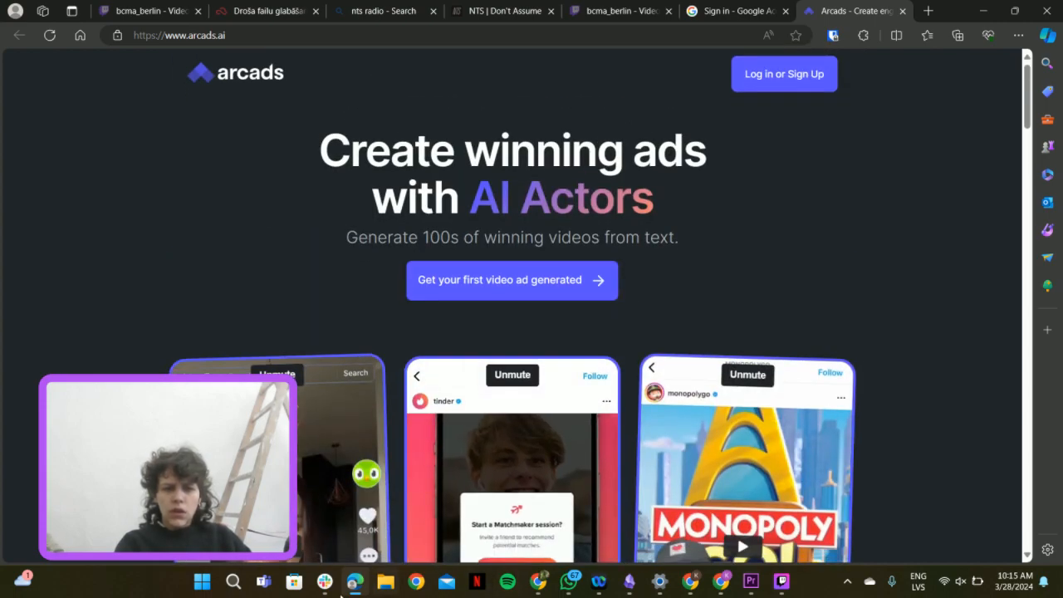
left_click(324, 582)
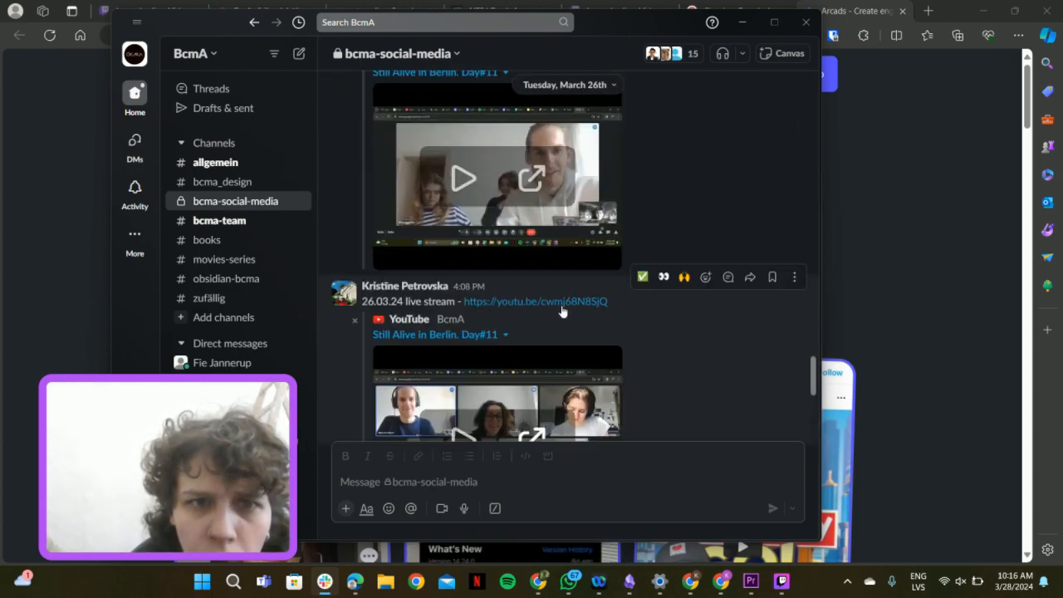
Step: Open the we.tl WeTransfer link in the ROLA direct conversation
scroll("down", 3)
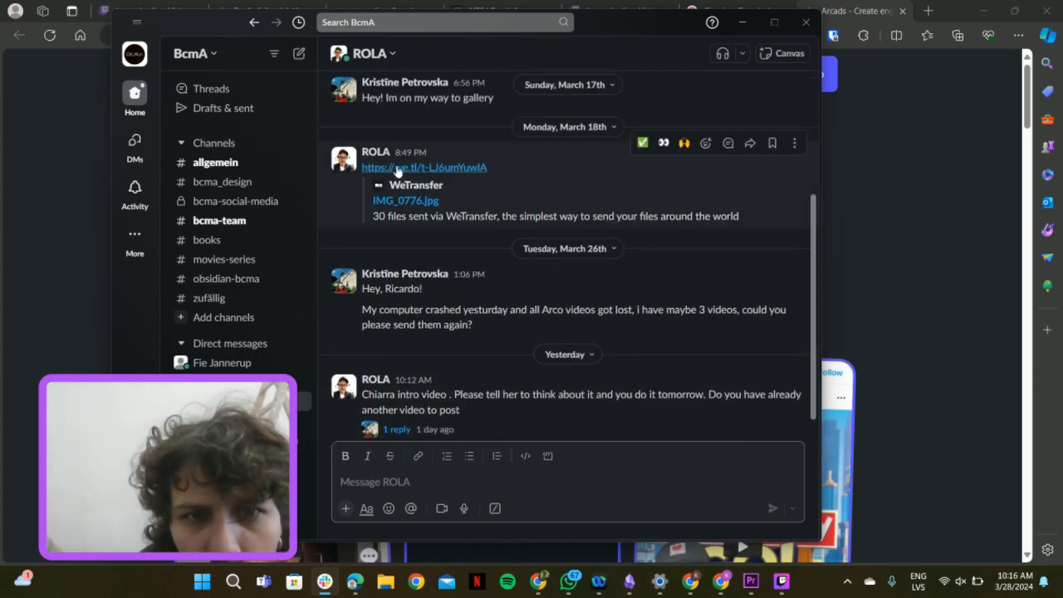
mouse_move(424, 167)
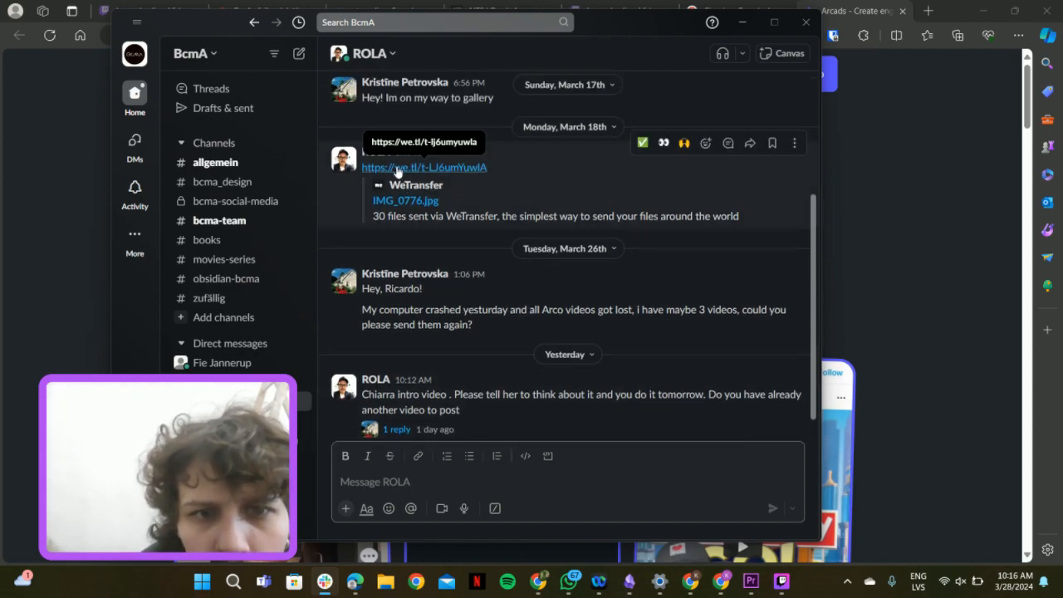
left_click(425, 167)
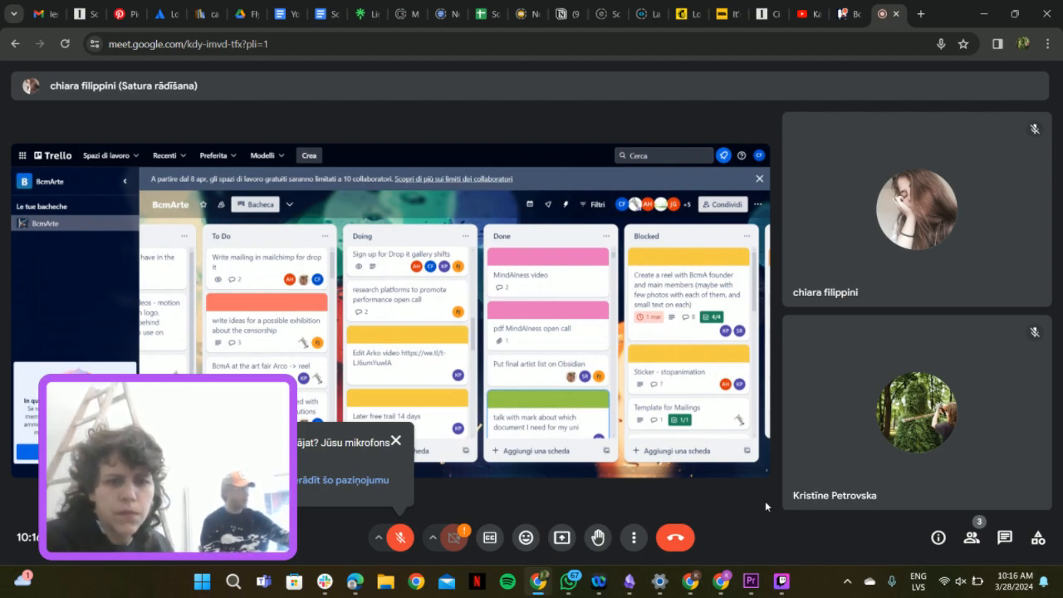
mouse_move(262, 568)
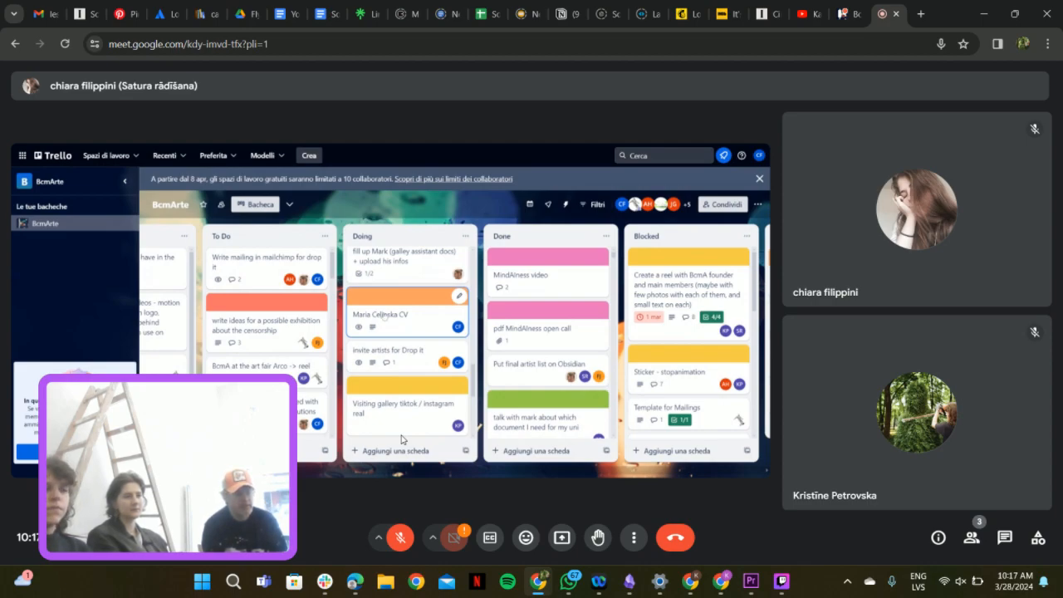
left_click(407, 314)
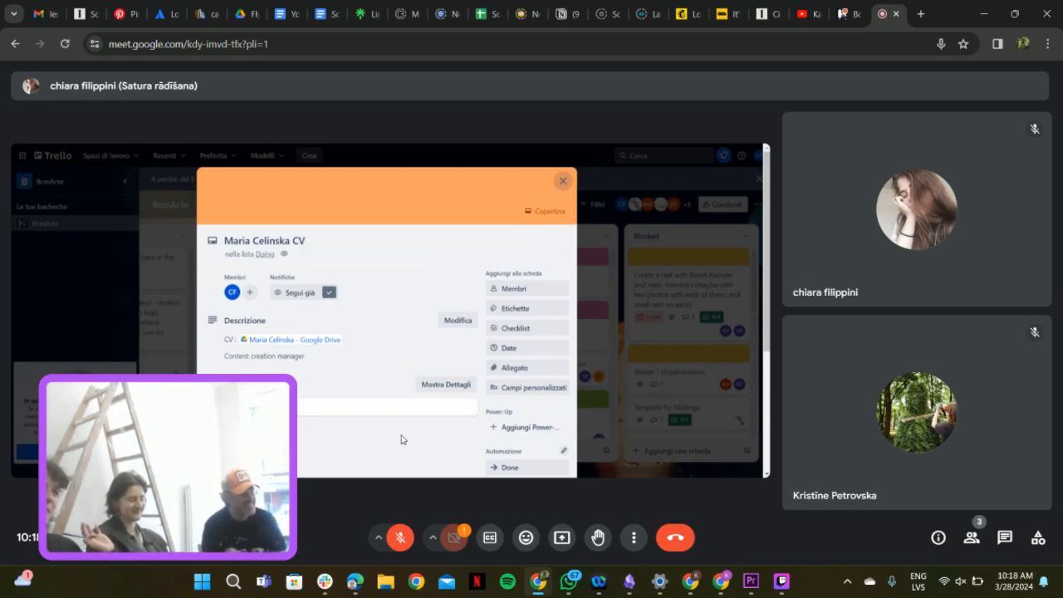
left_click(563, 180)
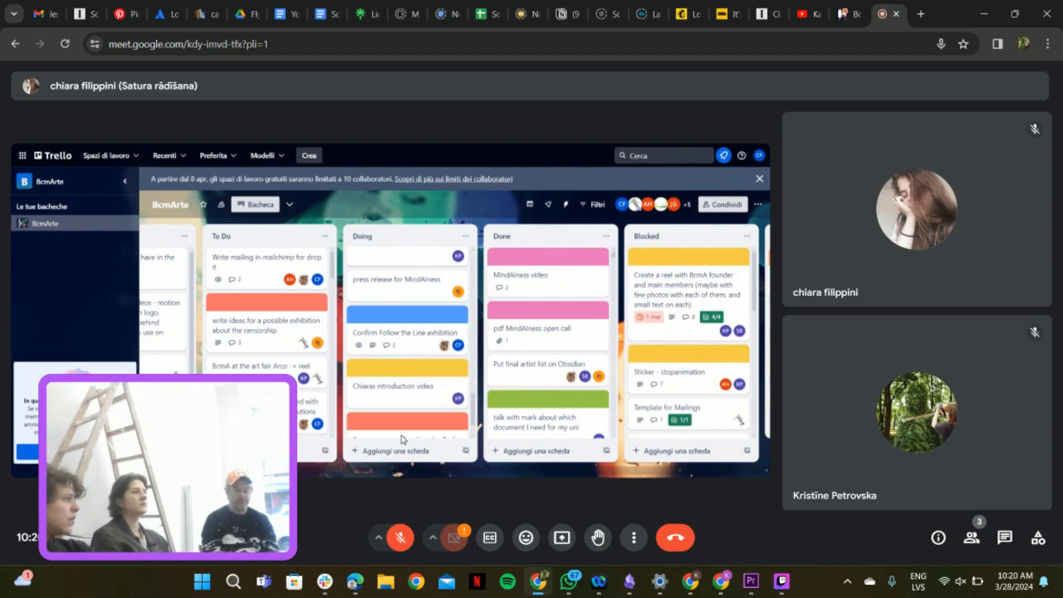
mouse_move(732, 473)
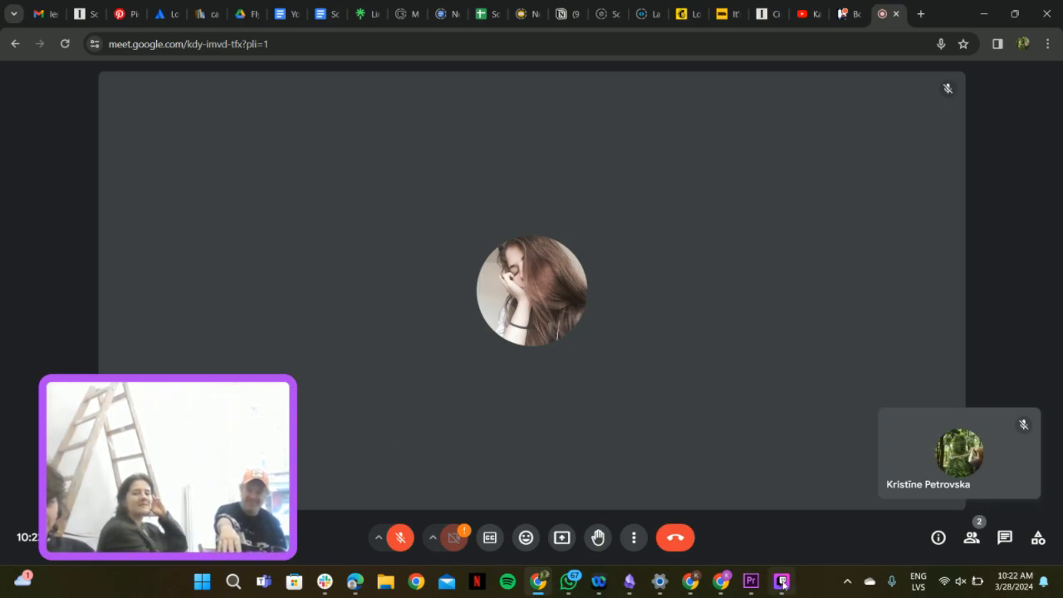
Step: Bring Twitch Studio to the front to check the running live stream
left_click(780, 580)
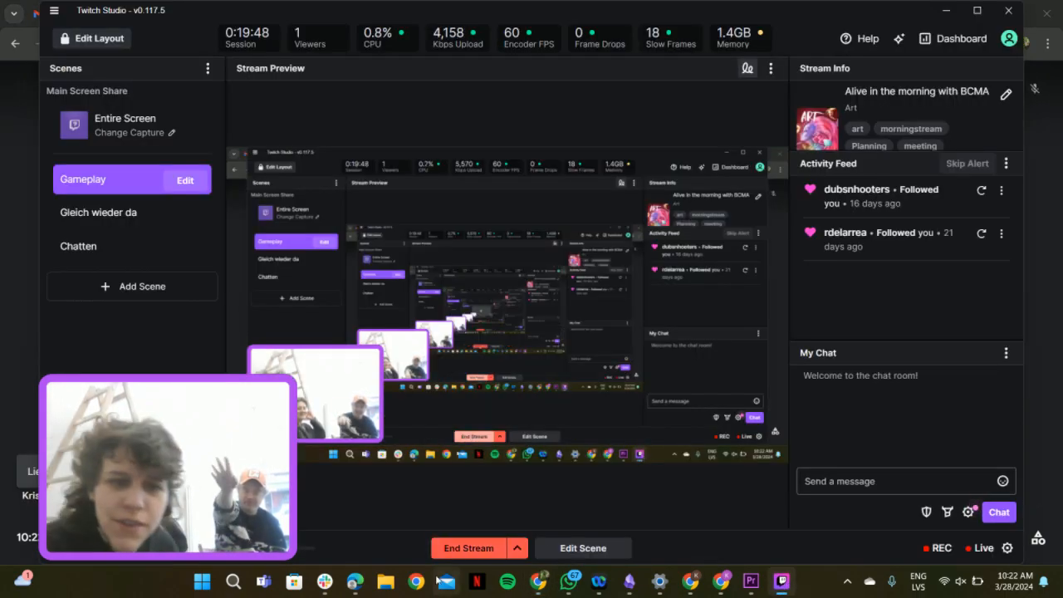